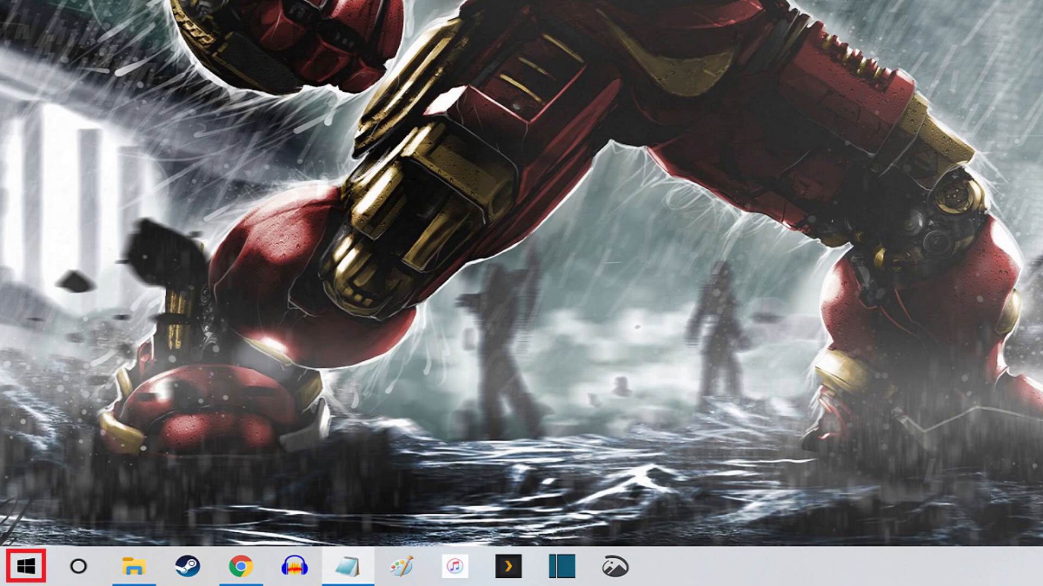
- Launch Settings from the Start button's quick-link menu
right_click(13, 569)
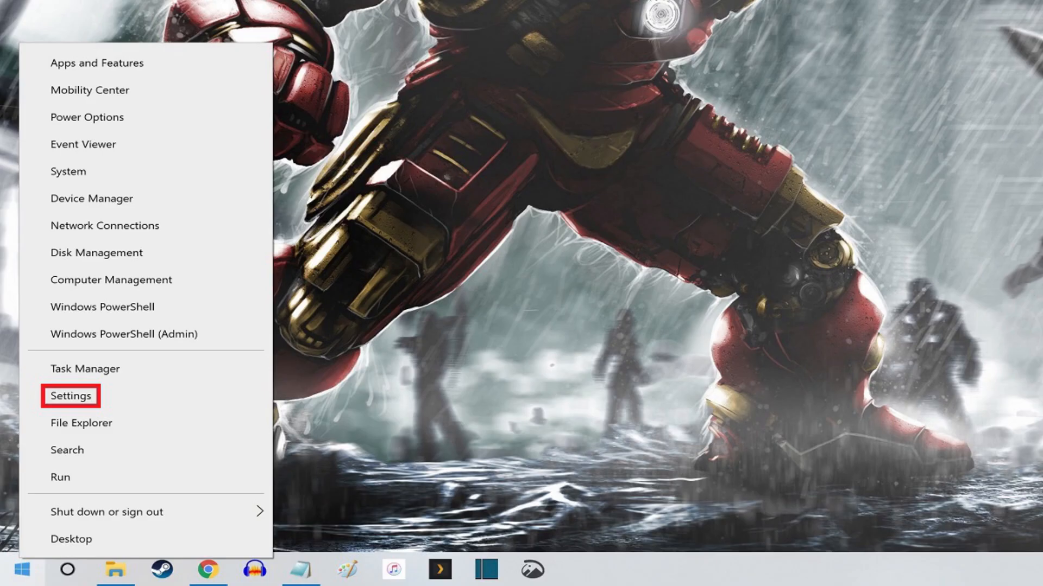
left_click(71, 396)
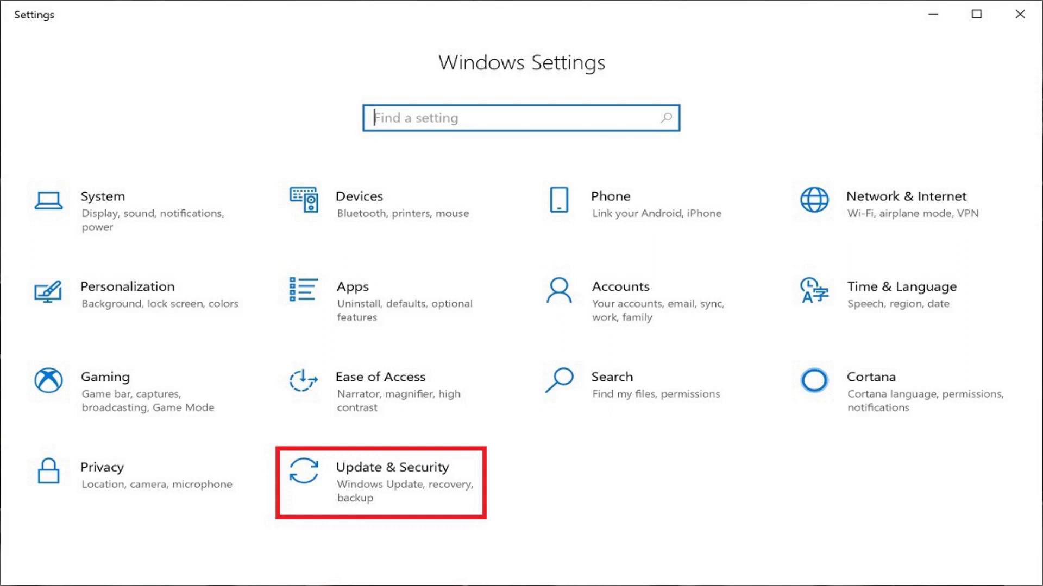
- Go to Update & Security to reach the Windows Update page
left_click(372, 482)
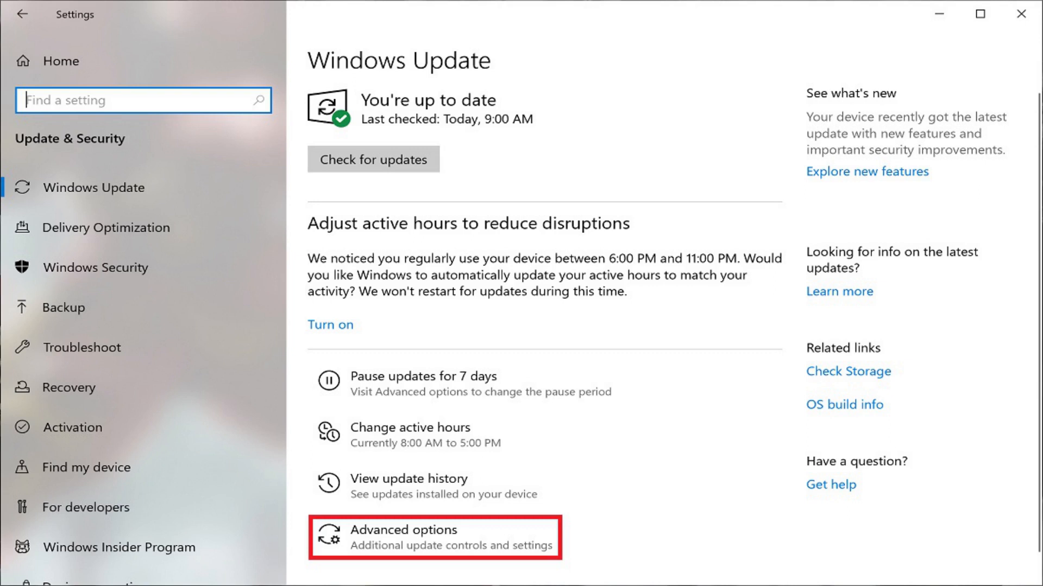
- Go to Advanced options and expand the Pause until date list under Pause updates
left_click(402, 537)
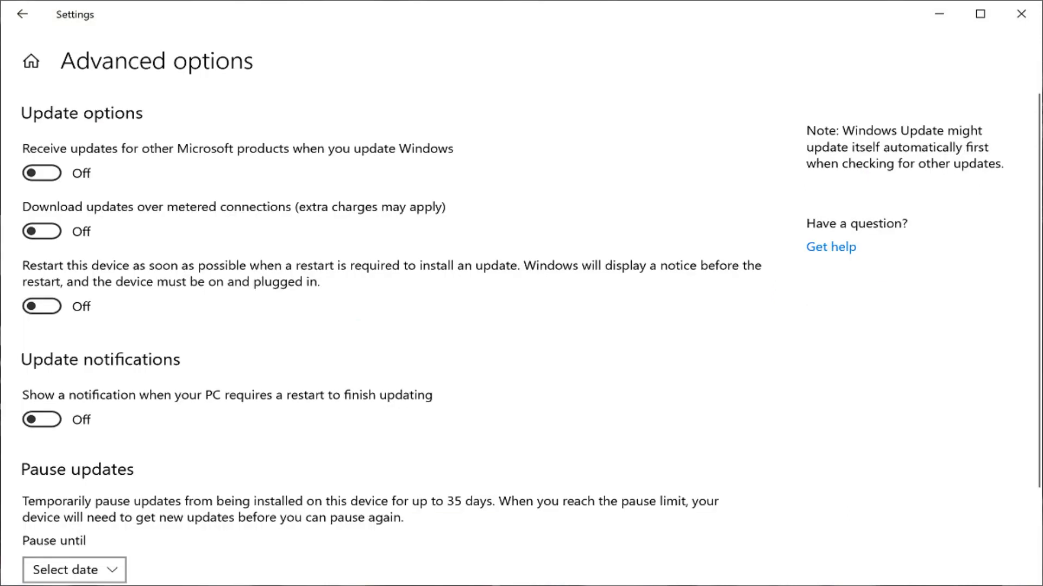
scroll("down", 3)
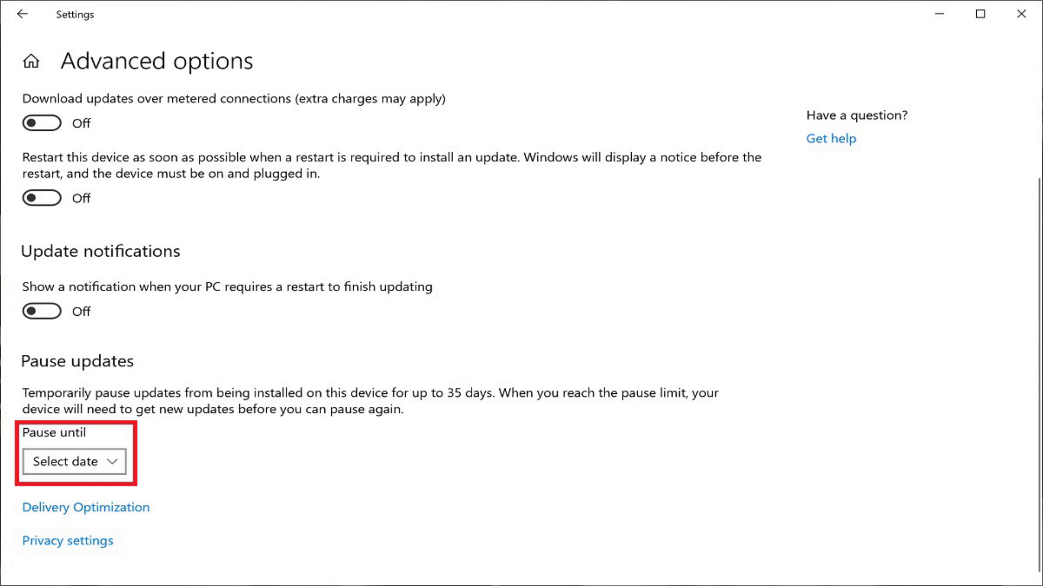
left_click(75, 462)
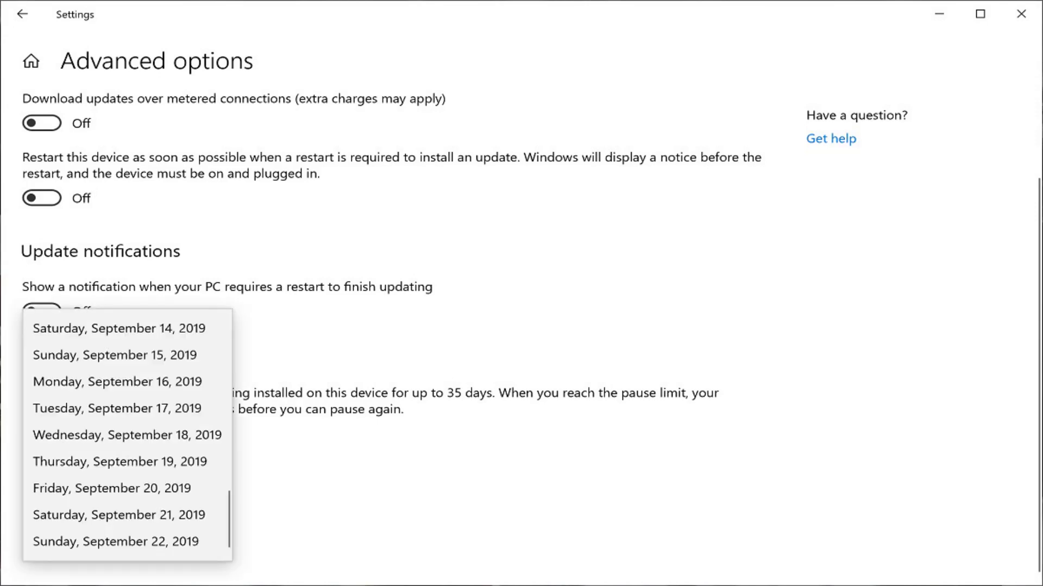